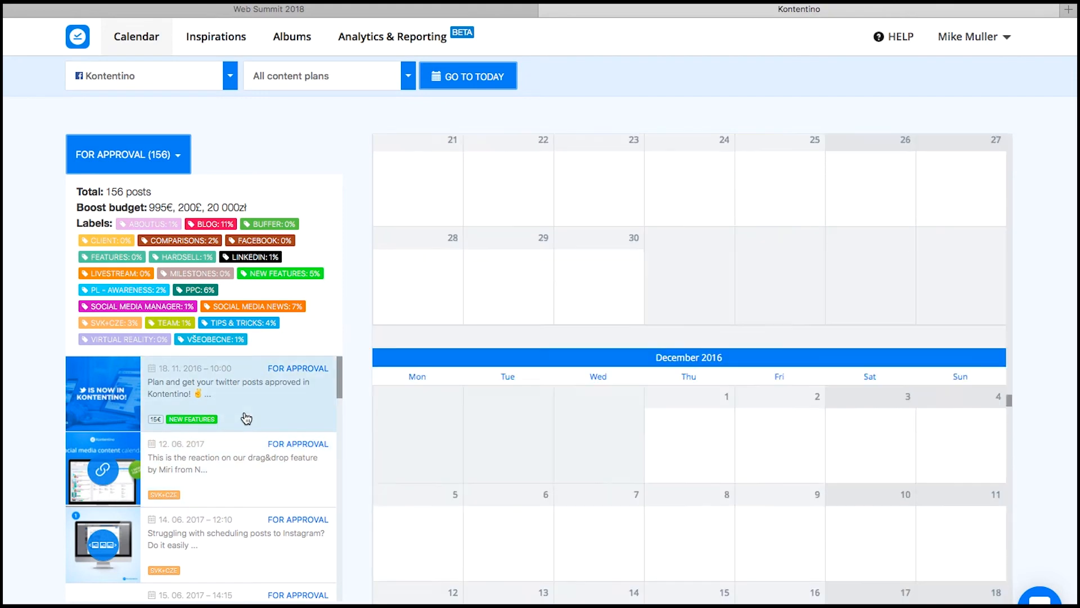
- Scroll the For Approval list to reach the 12 June 2017 drag-and-drop reaction post
scroll(down, 3)
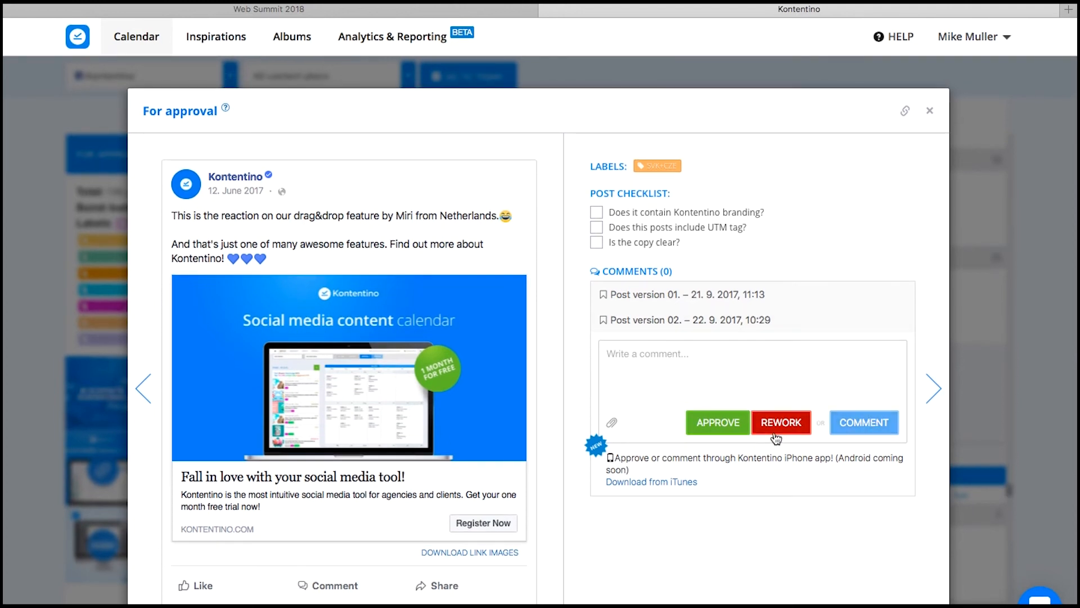
mouse_move(734, 430)
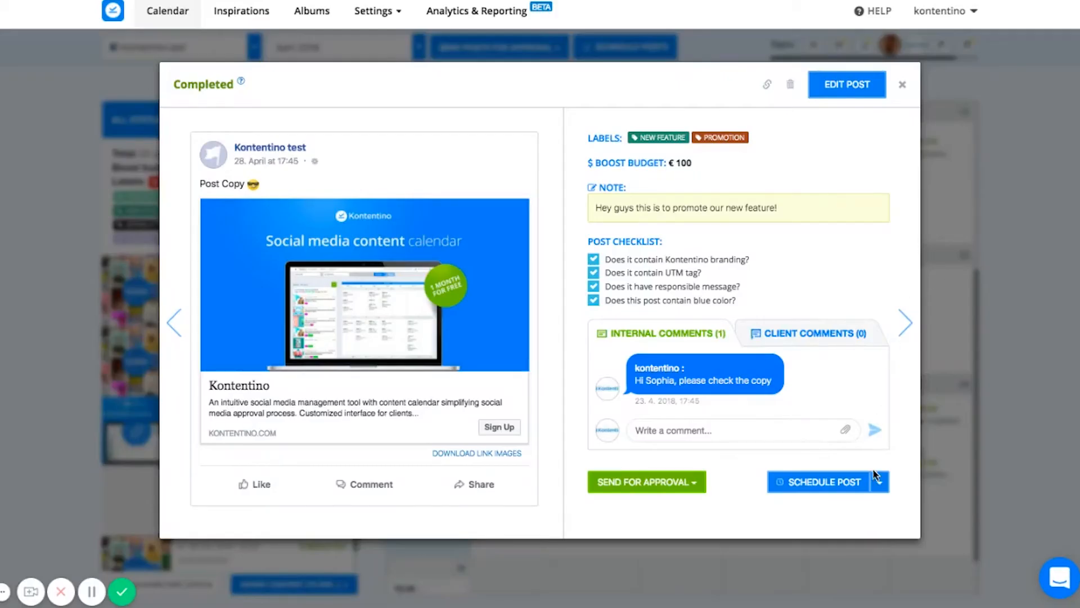
- Schedule the completed 28 April 2018 'Post Copy' post to Facebook for 17:45
click(822, 481)
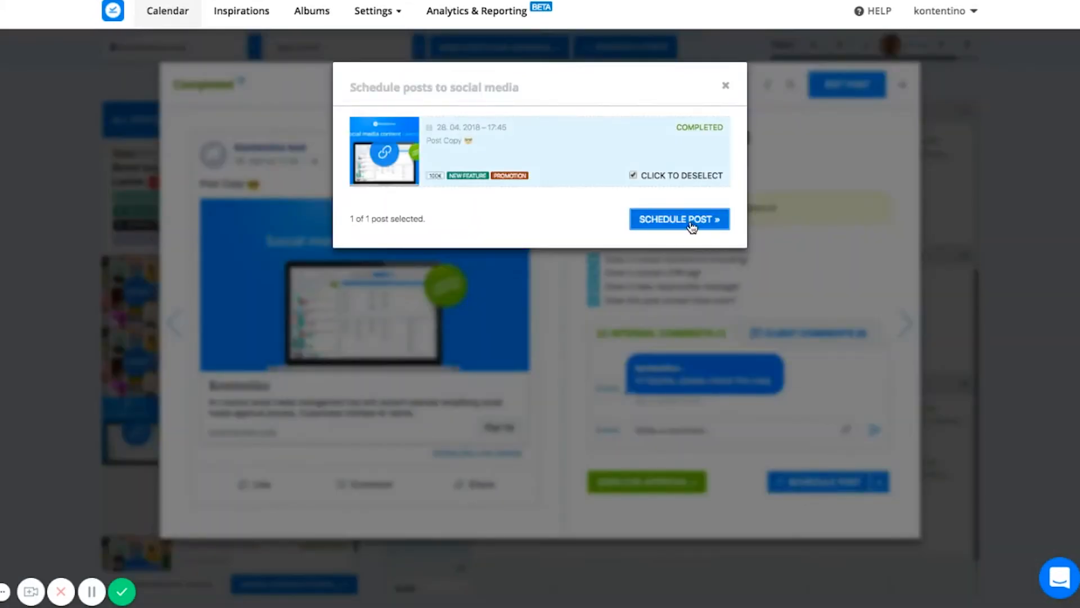
click(680, 219)
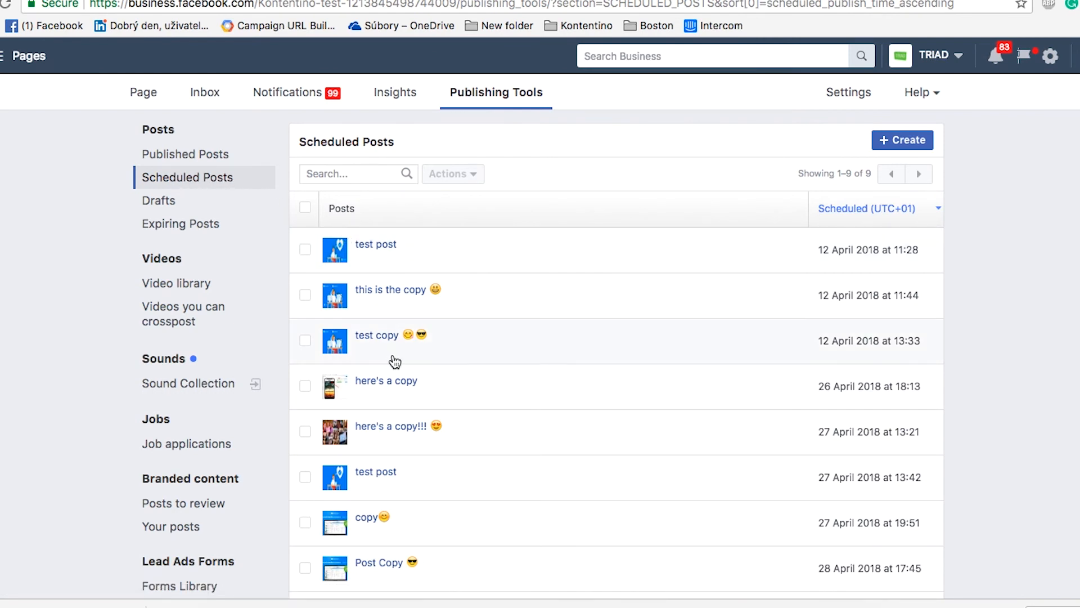
mouse_move(412, 431)
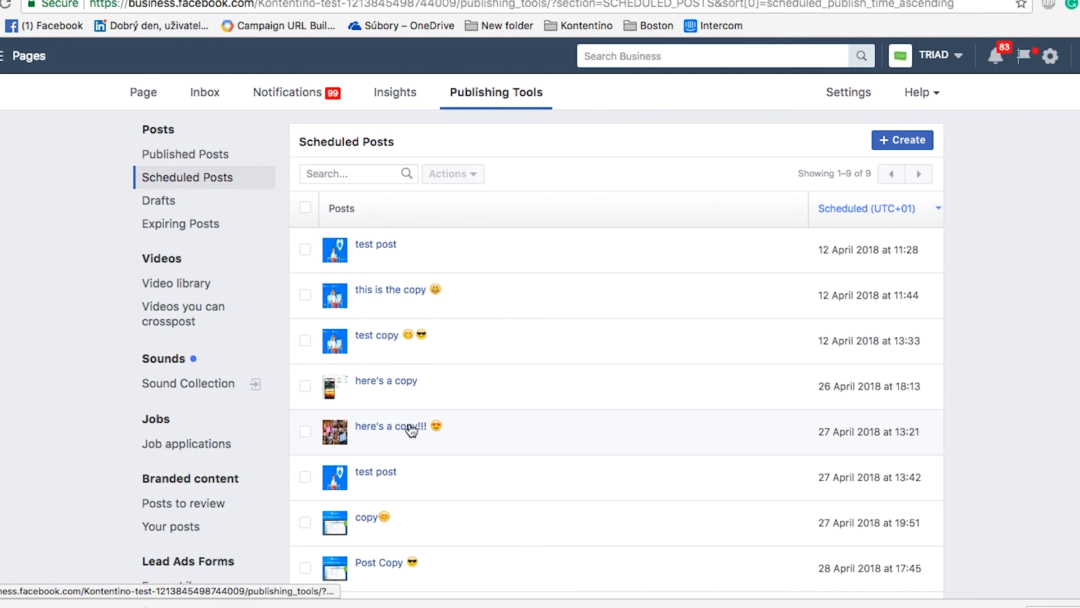
click(387, 426)
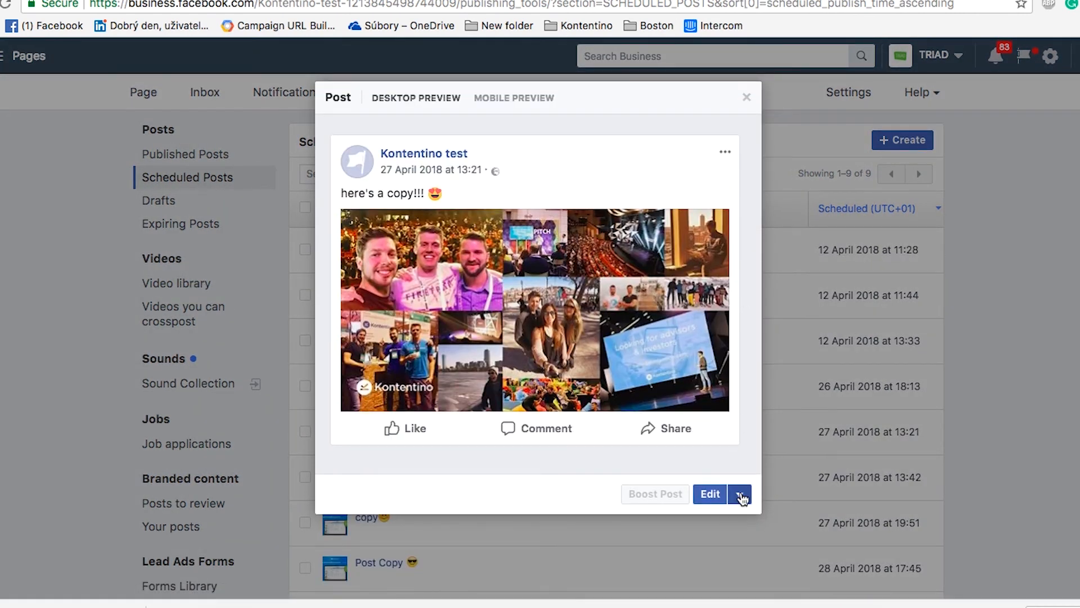
click(709, 494)
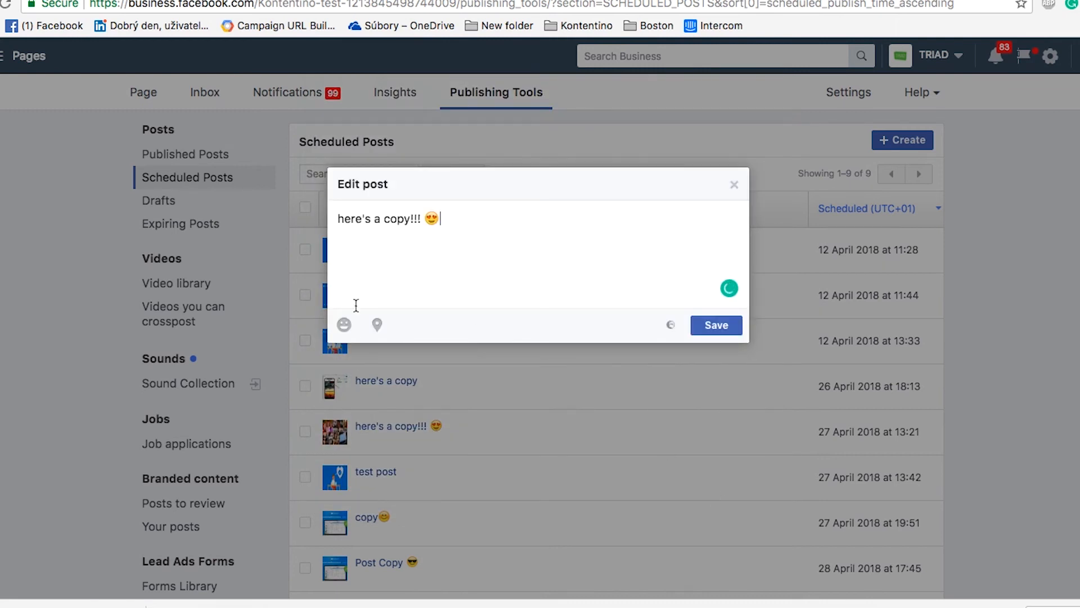
click(344, 324)
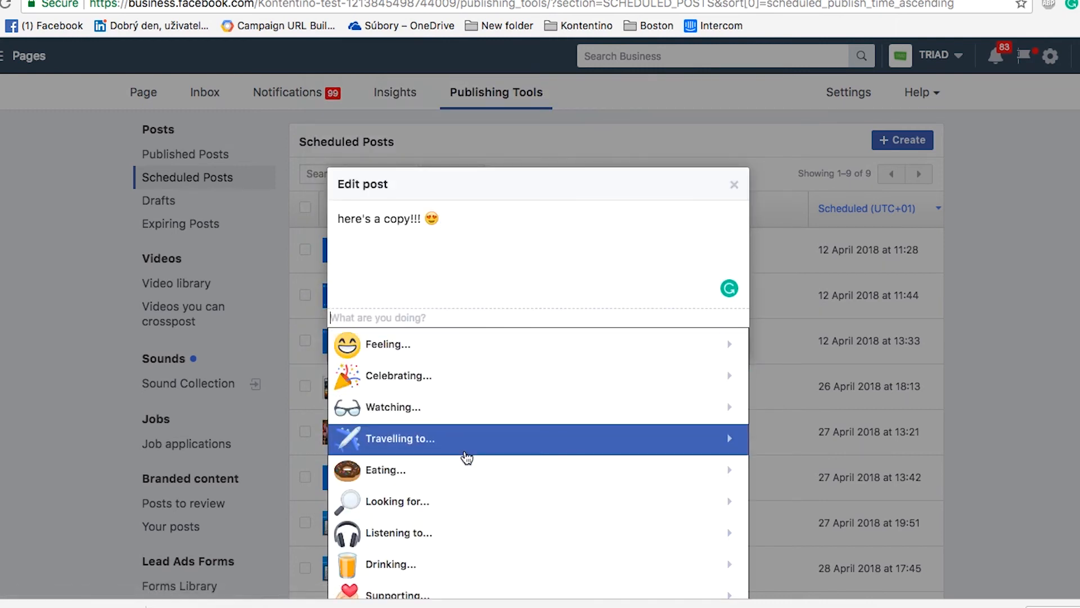
mouse_move(553, 265)
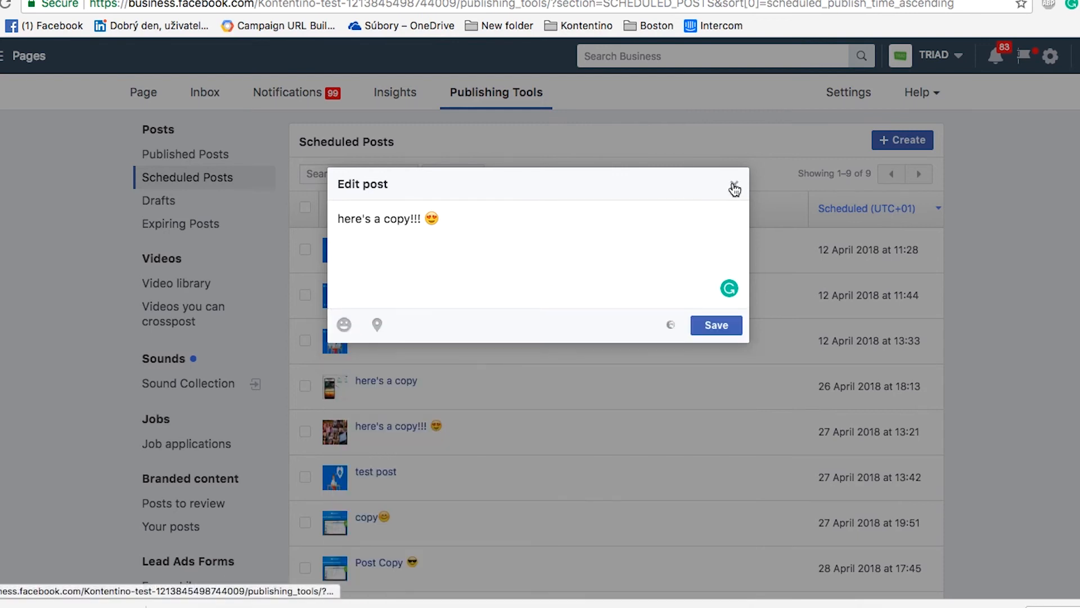
click(733, 185)
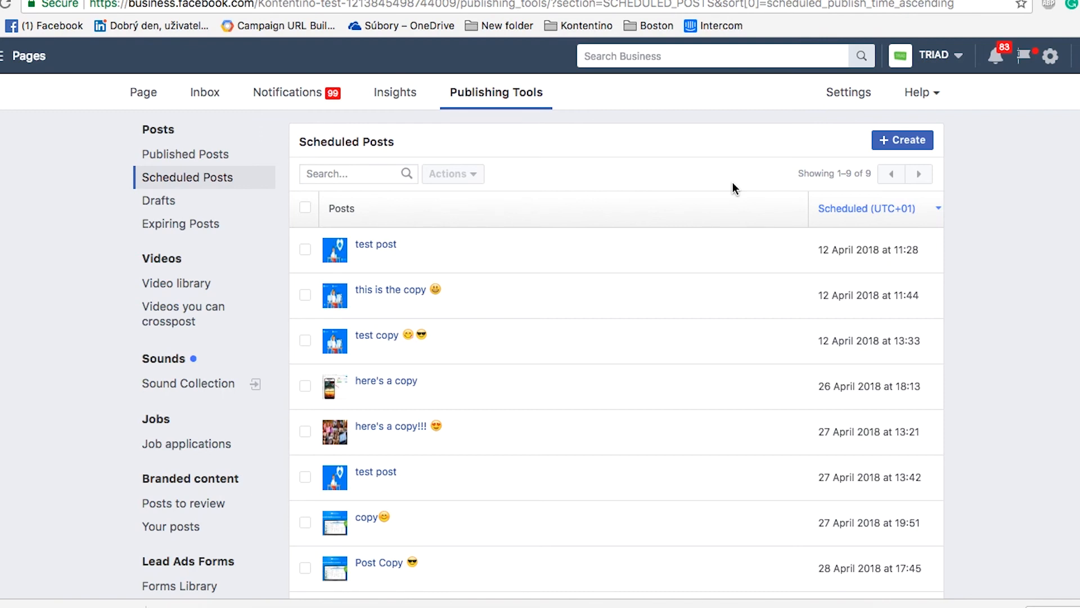
mouse_move(615, 332)
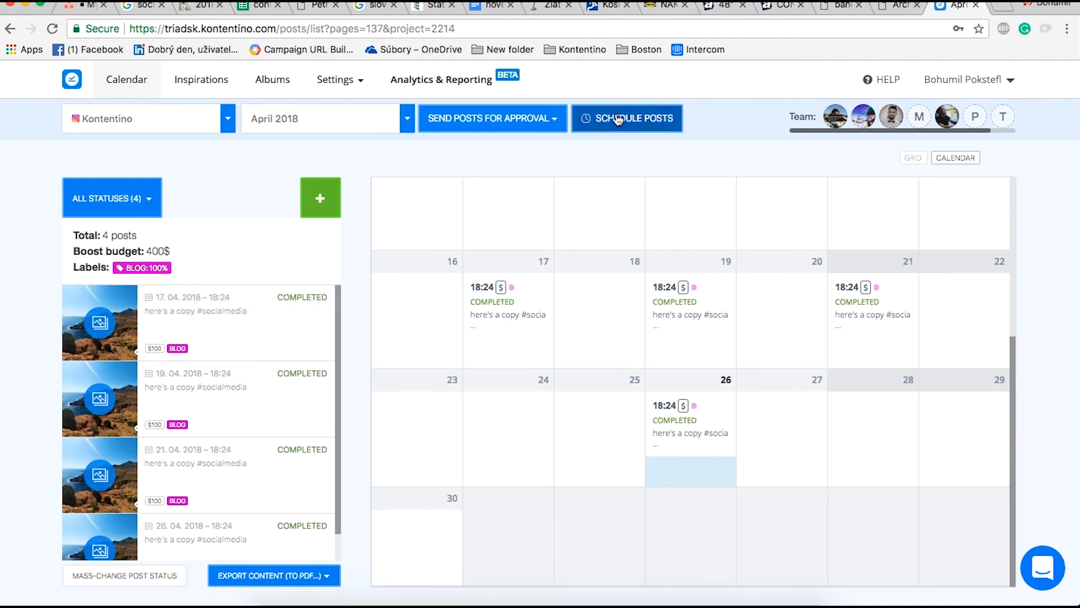
- Schedule the April 2018 Instagram posts and publish one now from the phone reminder
click(691, 426)
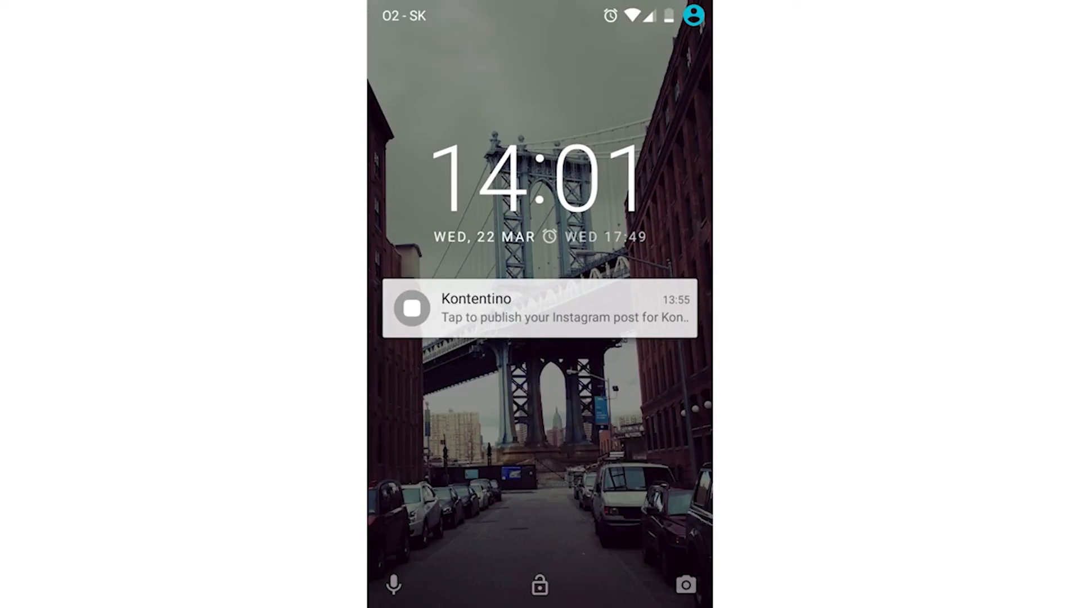
click(545, 311)
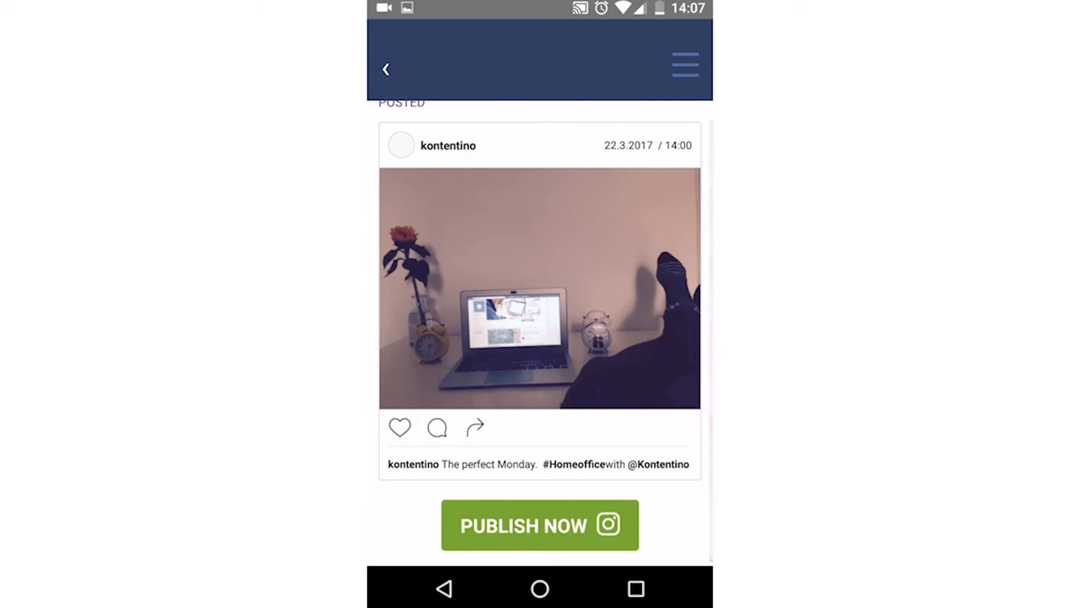
click(539, 526)
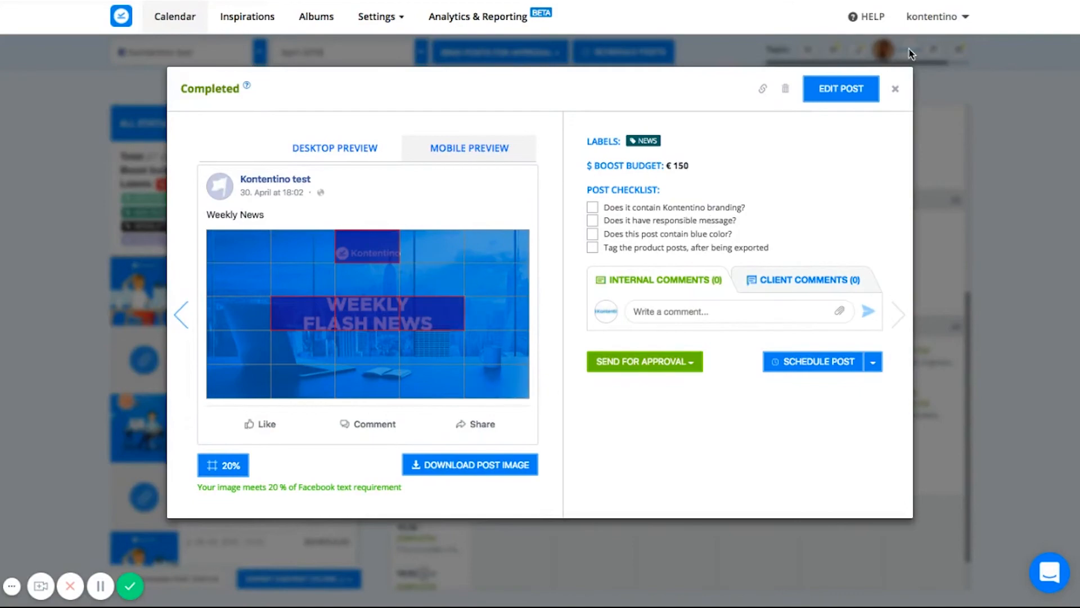
- Edit the completed post and choose a custom video cover image from the Downloads folder
click(842, 89)
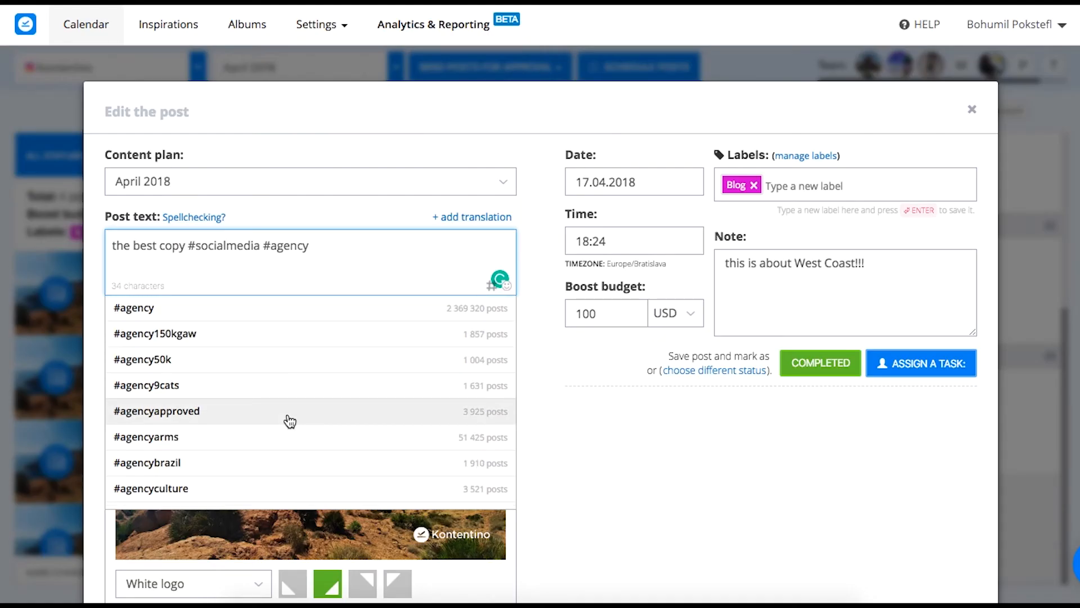
mouse_move(280, 475)
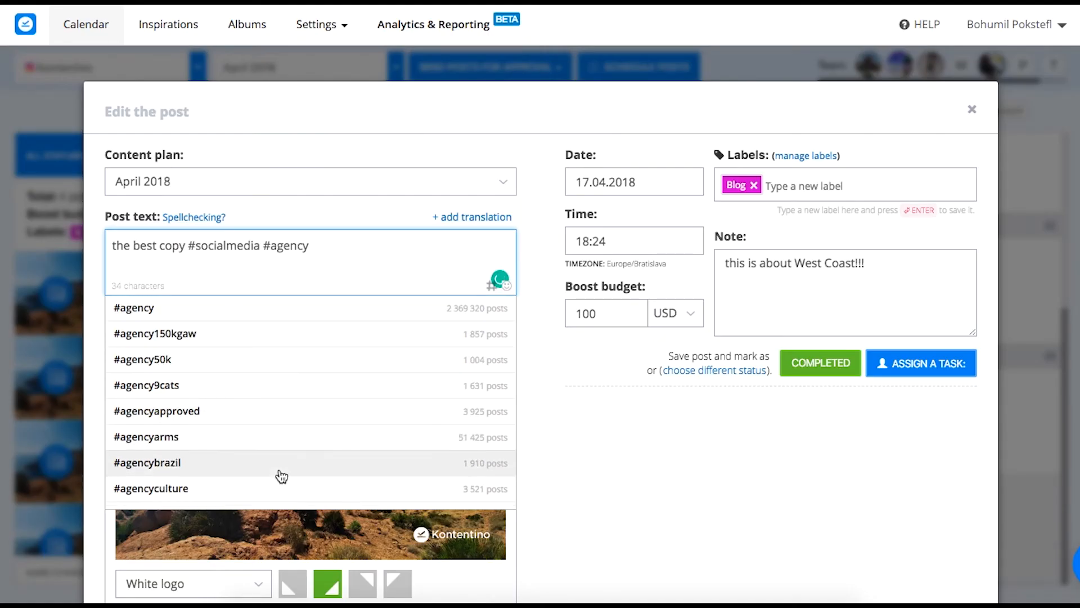
mouse_move(277, 307)
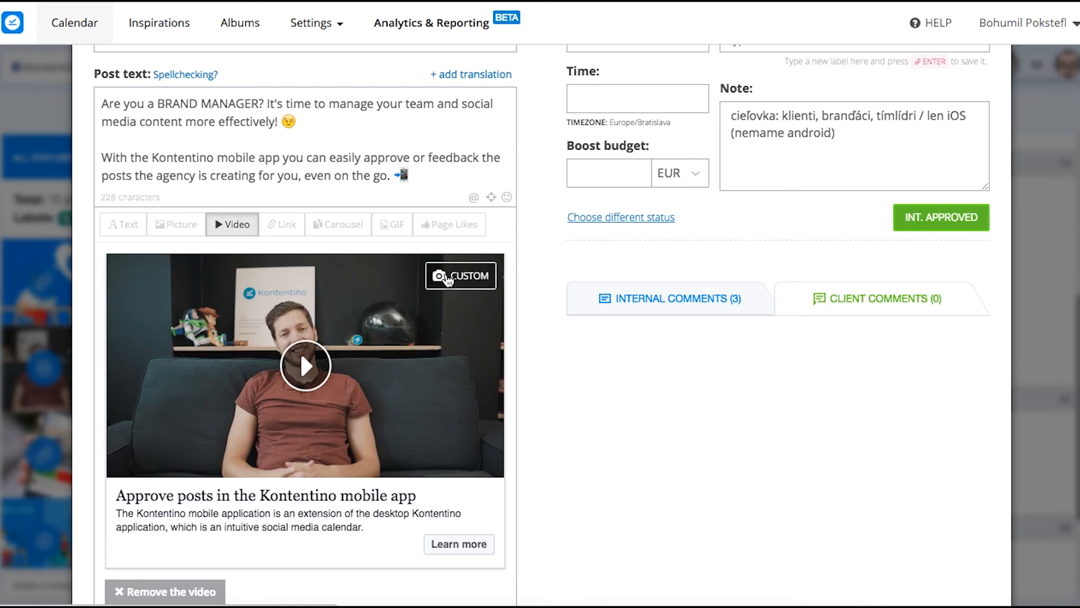
click(462, 275)
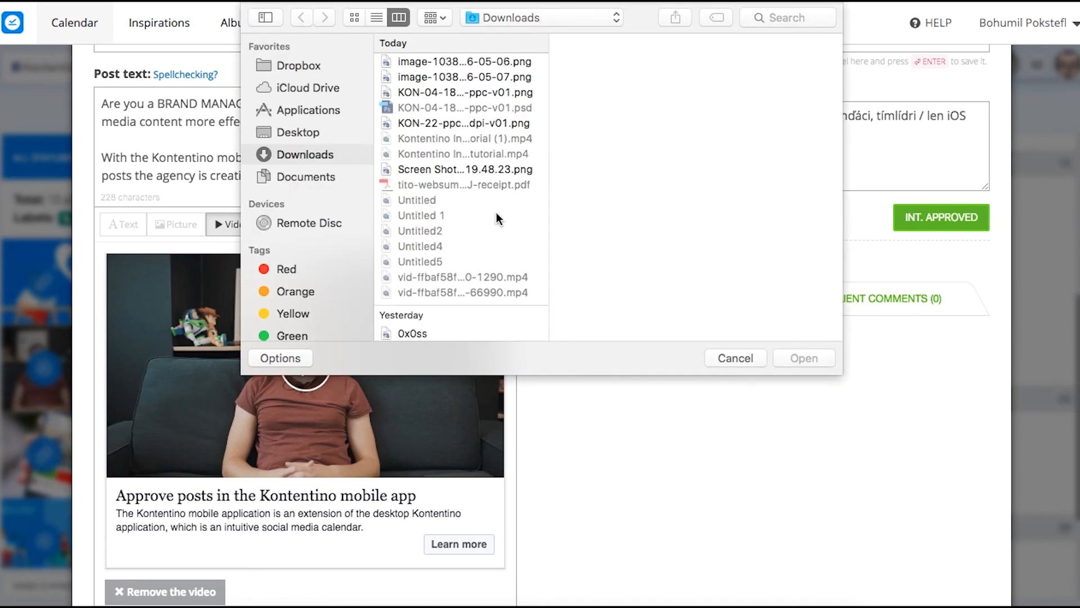
scroll(down, 3)
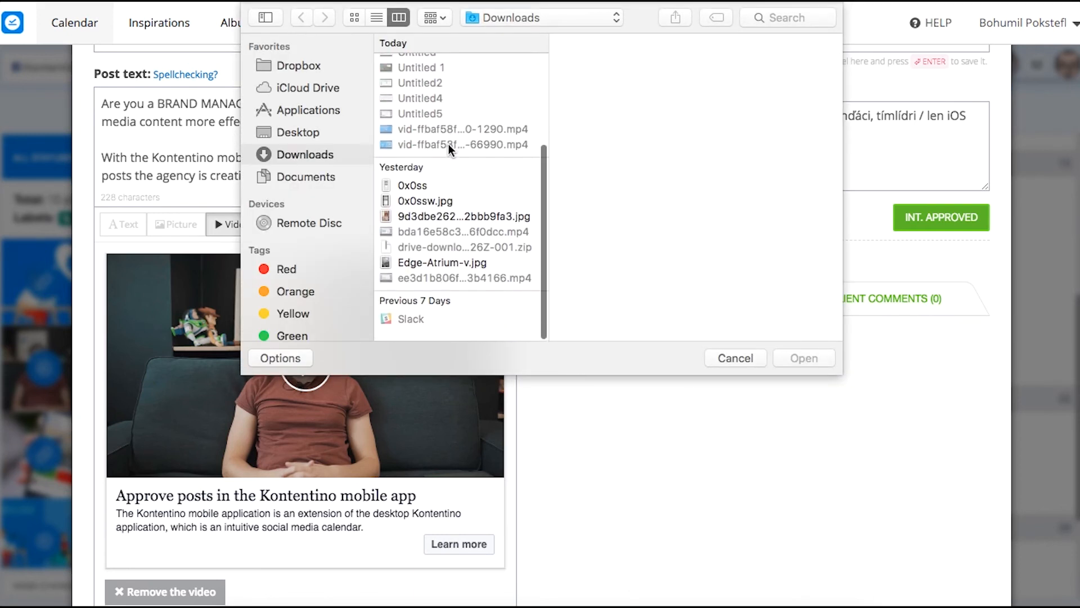
click(735, 357)
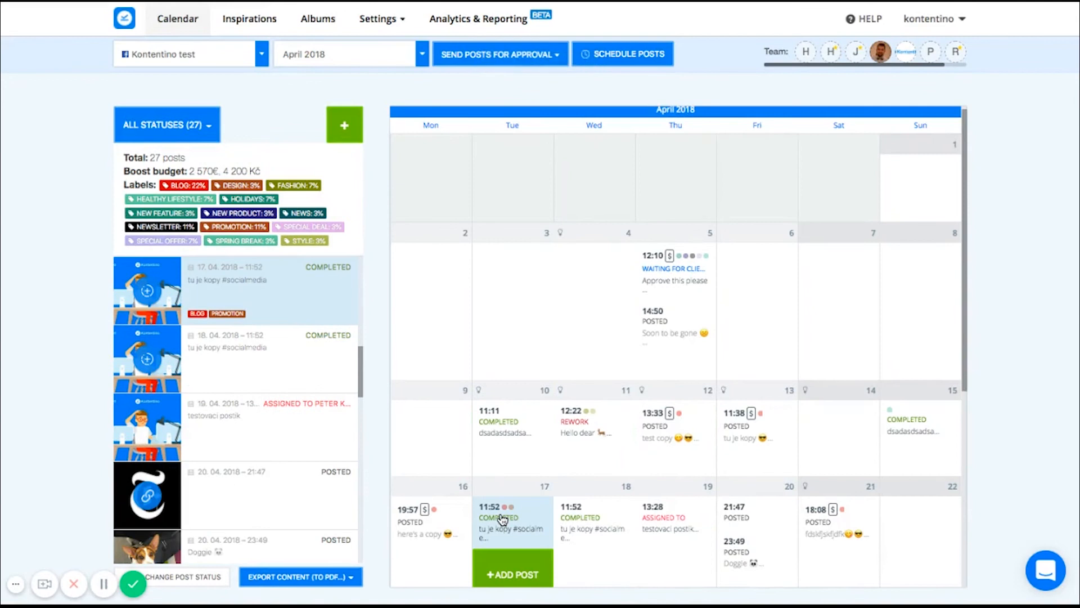
- Copy the April 17 post onto April 2 and show the PDF/CSV/TXT/images export formats
drag(512, 519, 431, 338)
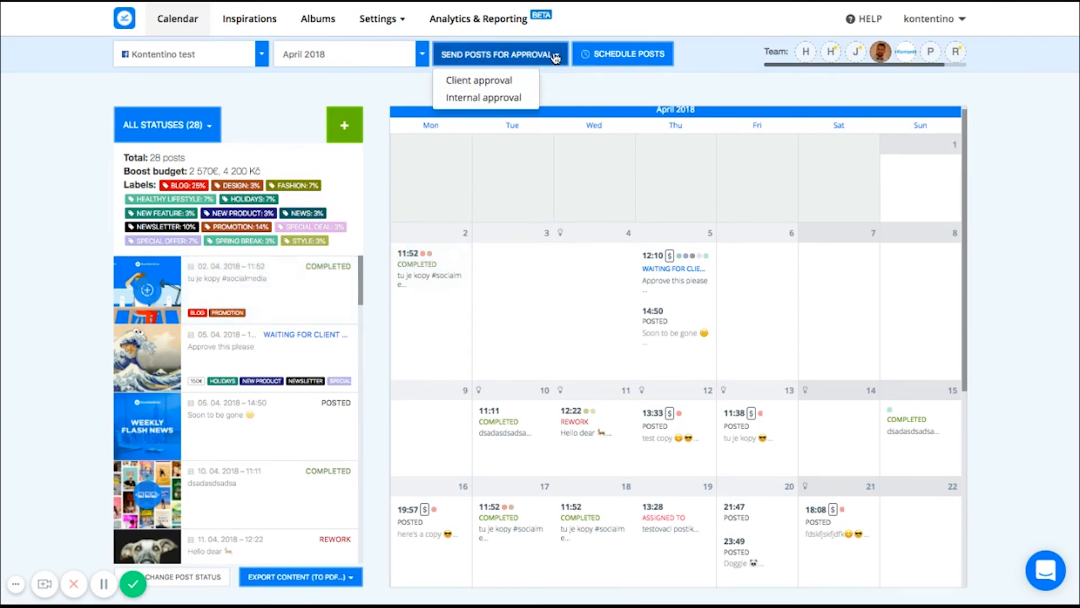
mouse_move(522, 93)
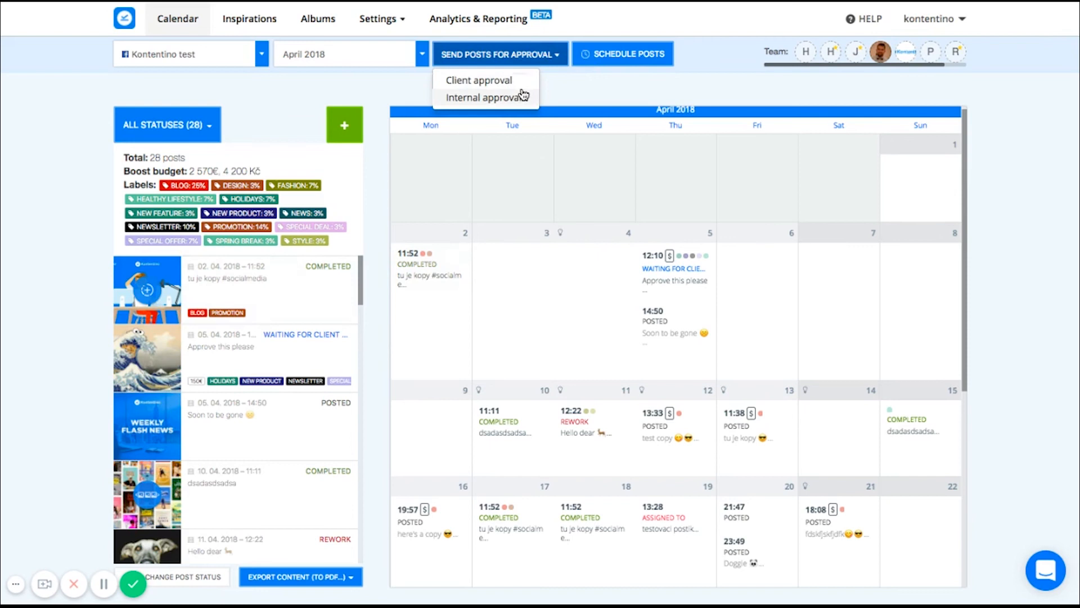
mouse_move(619, 63)
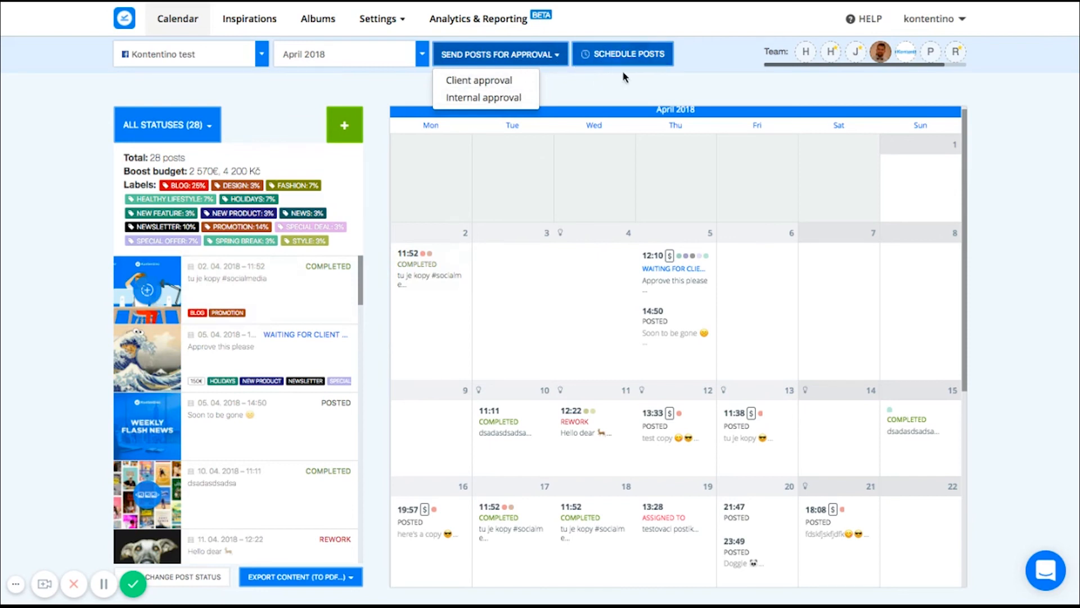
mouse_move(409, 383)
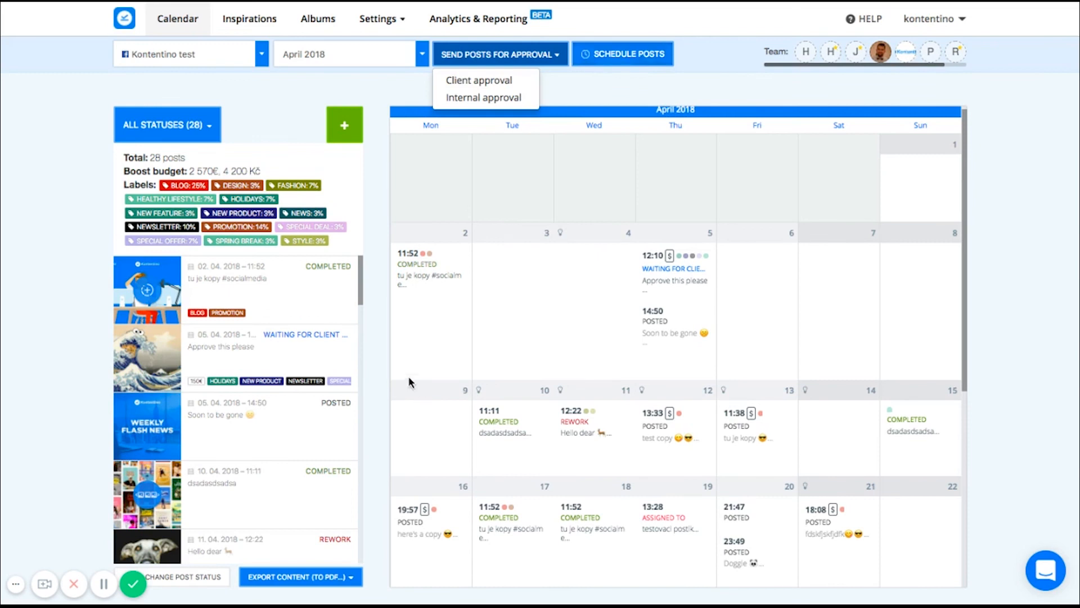
scroll(down, 3)
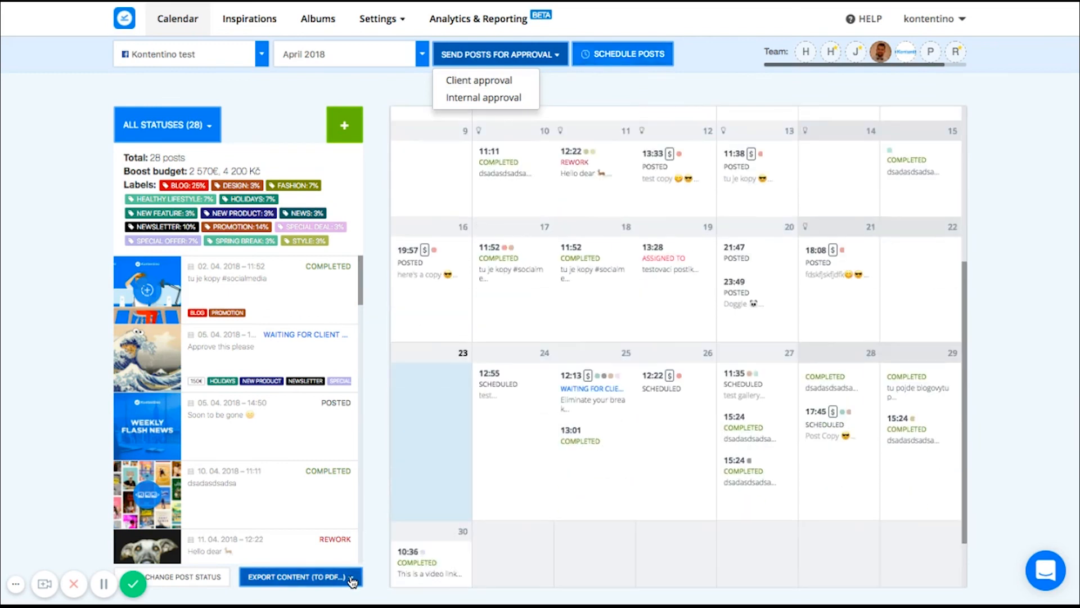
click(299, 576)
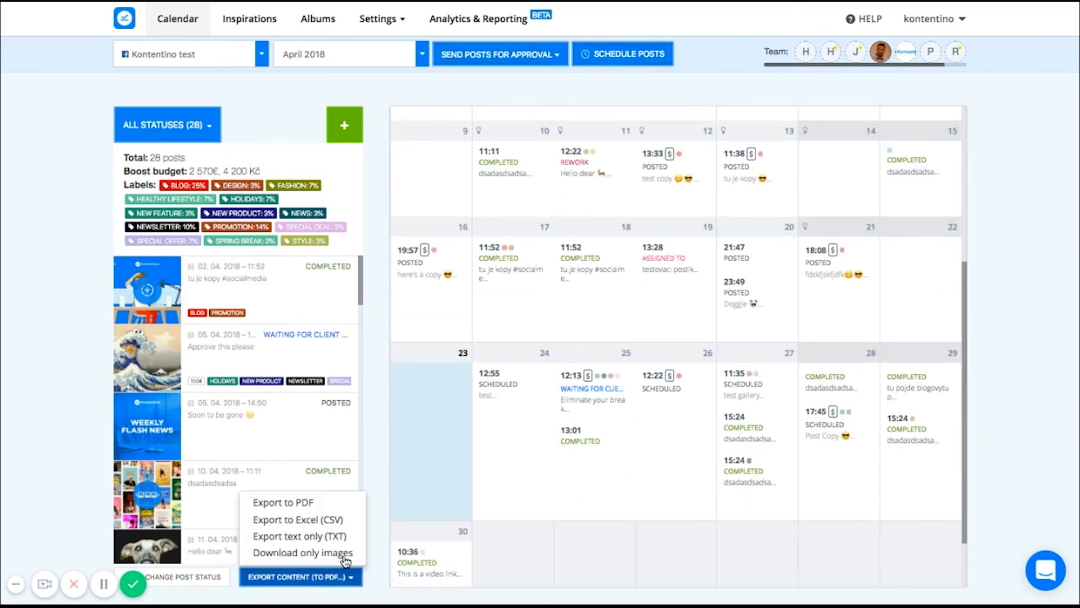
mouse_move(328, 554)
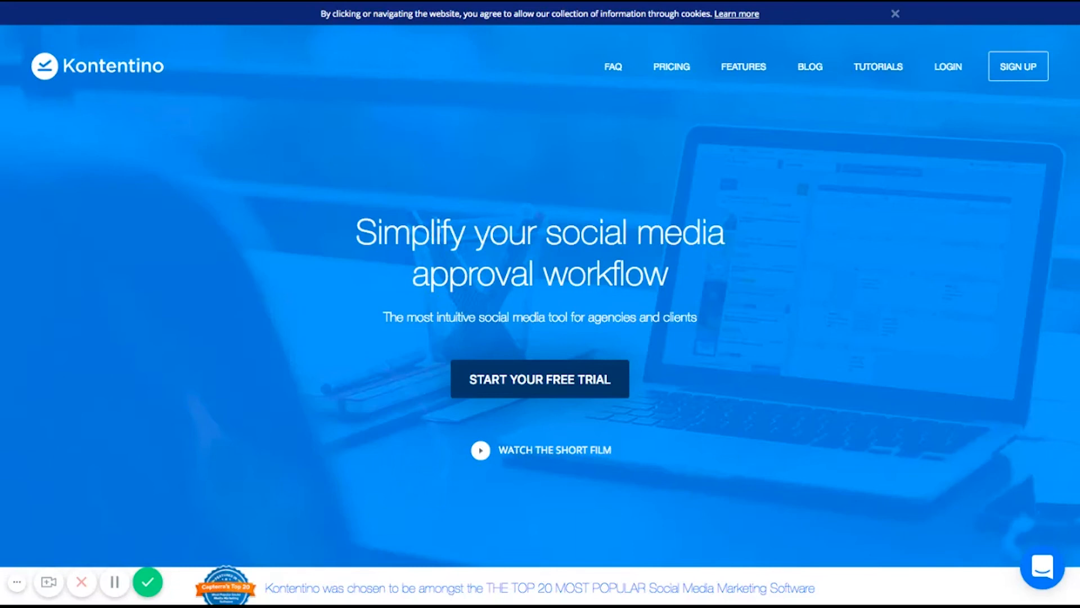
mouse_move(514, 379)
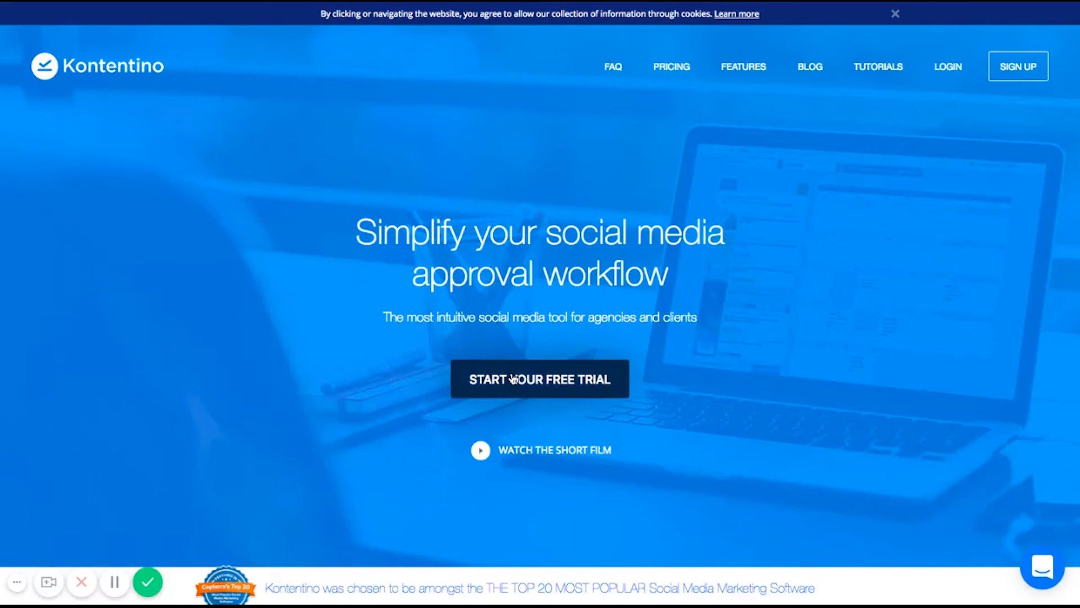
- Open the free trial sign-up form and start a new support chat conversation
click(539, 379)
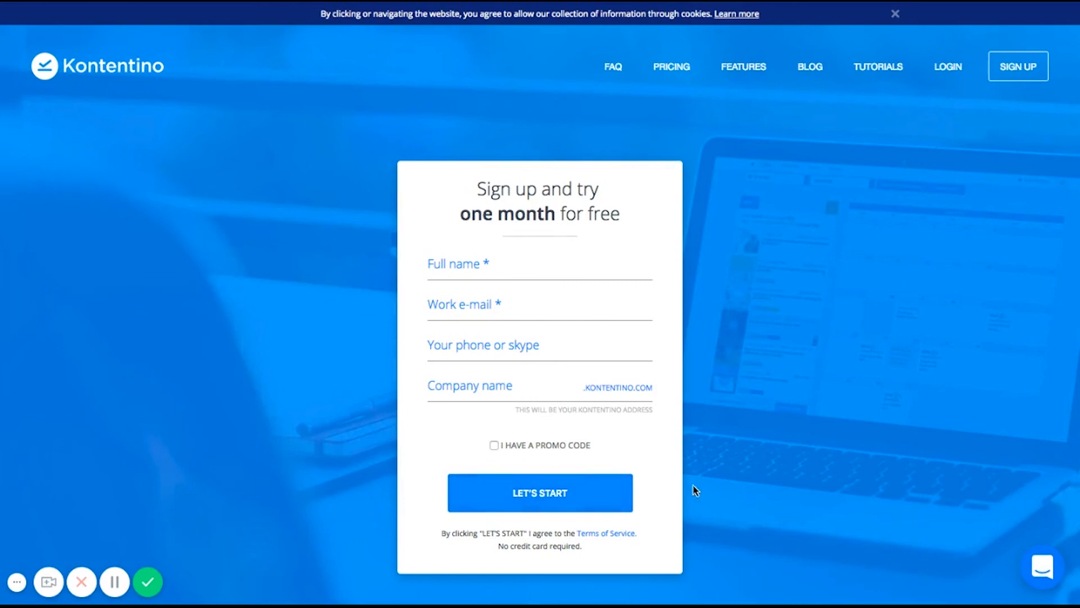
mouse_move(842, 479)
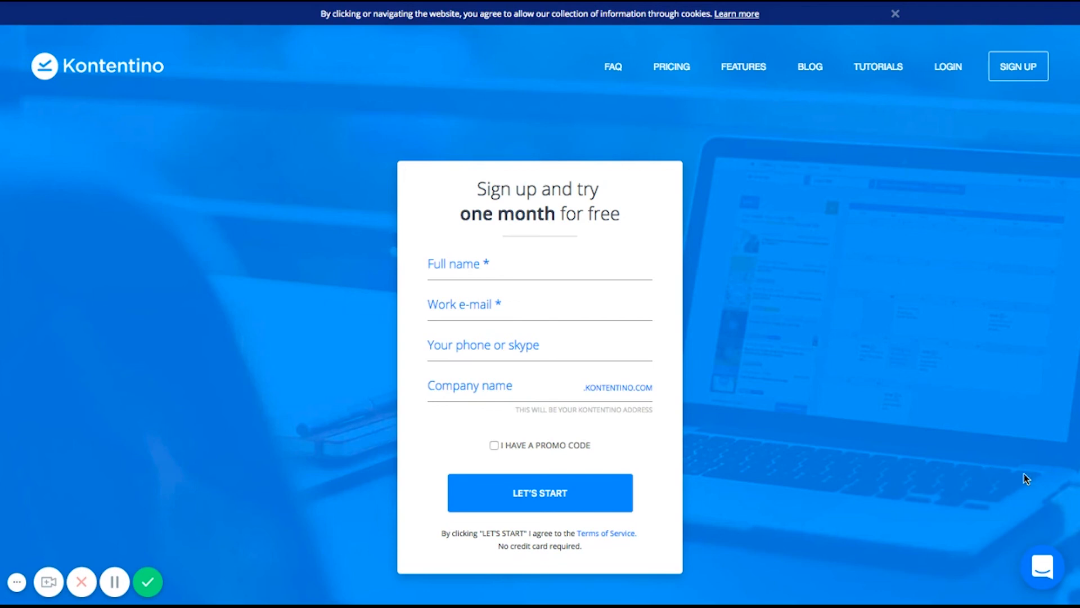
click(1043, 576)
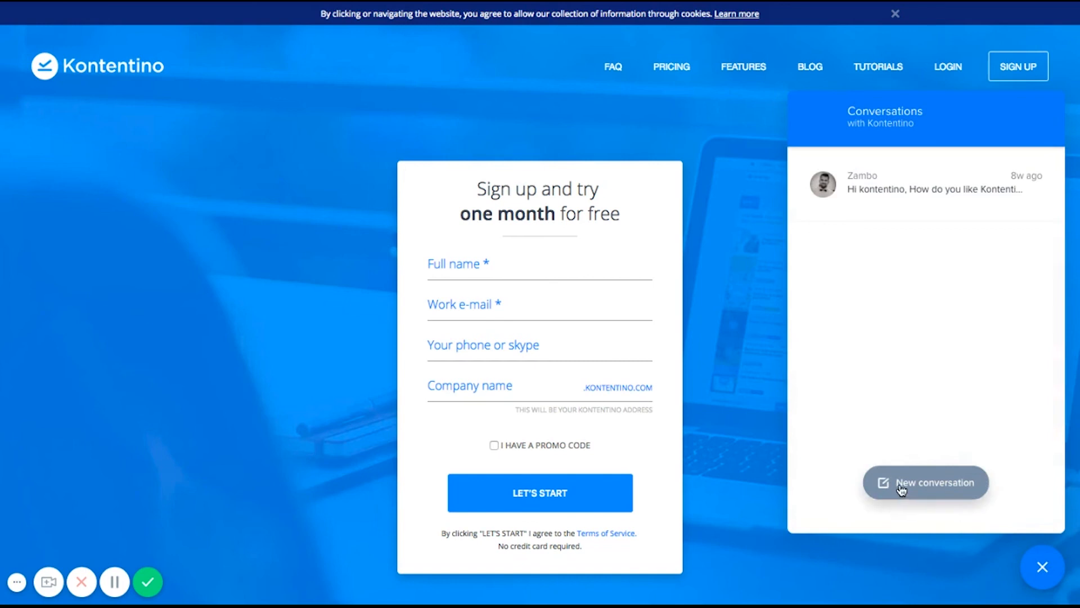
click(925, 482)
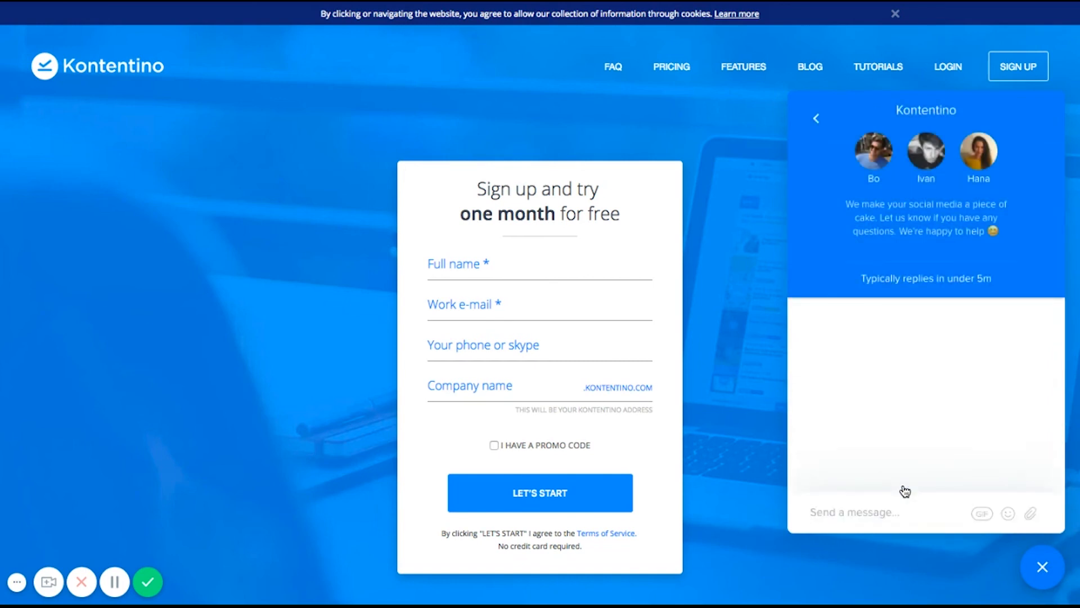
- Send the support message 'Help me guys'
text(Hel)
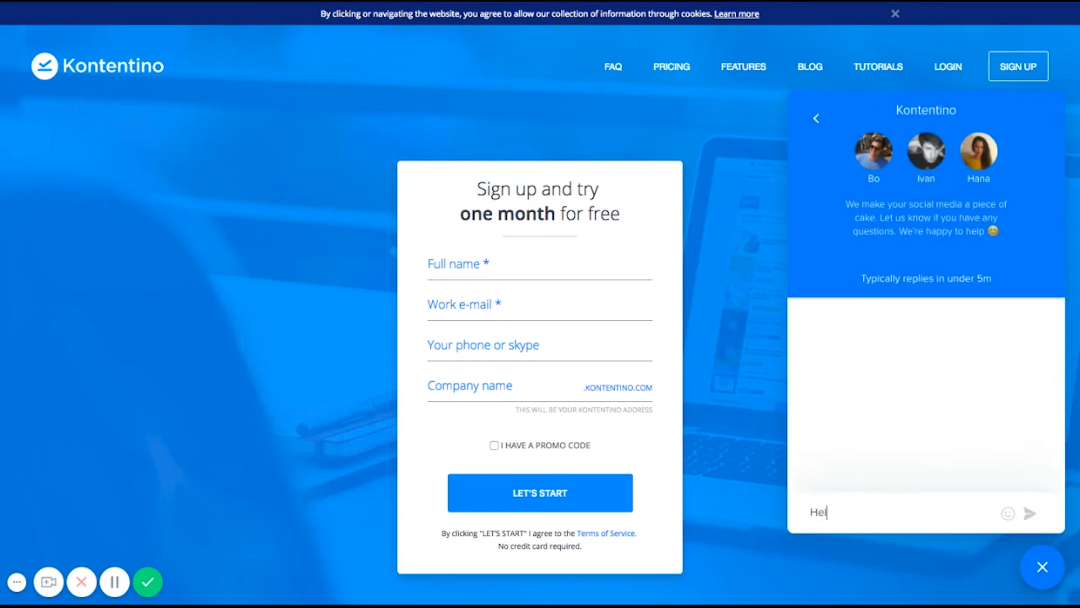
text(Help me guys)
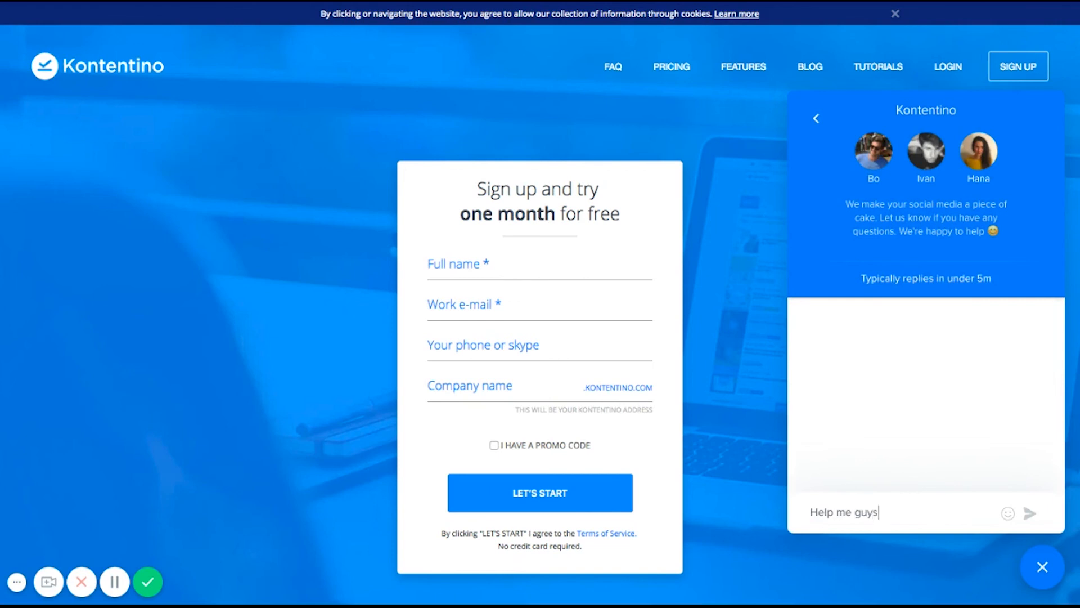
key(Enter)
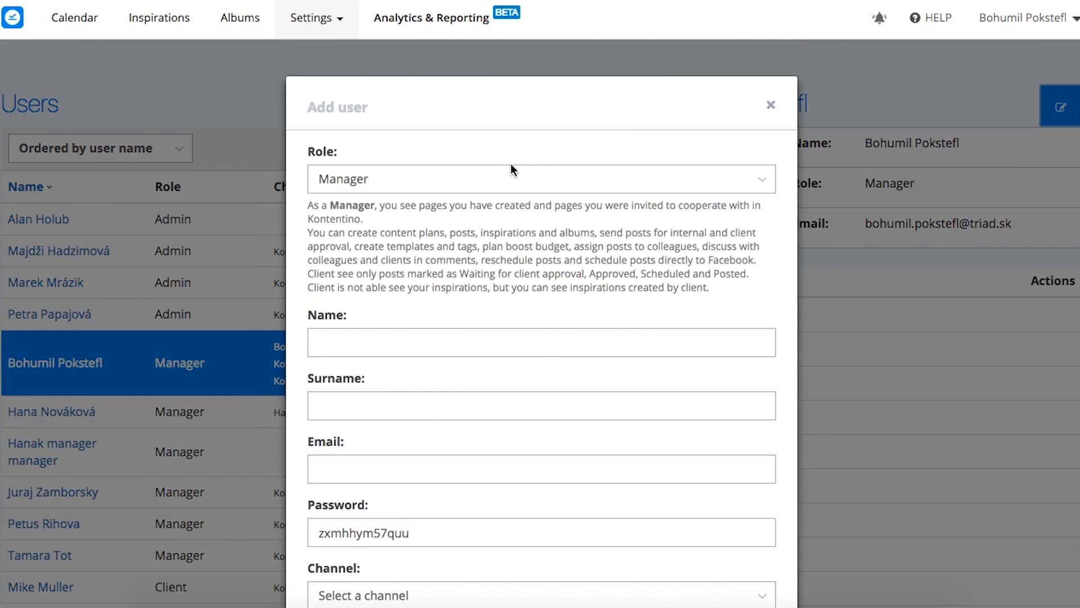
- Show the new user's role choices: Manager, Client, Media agency, Designer, Translator
click(513, 179)
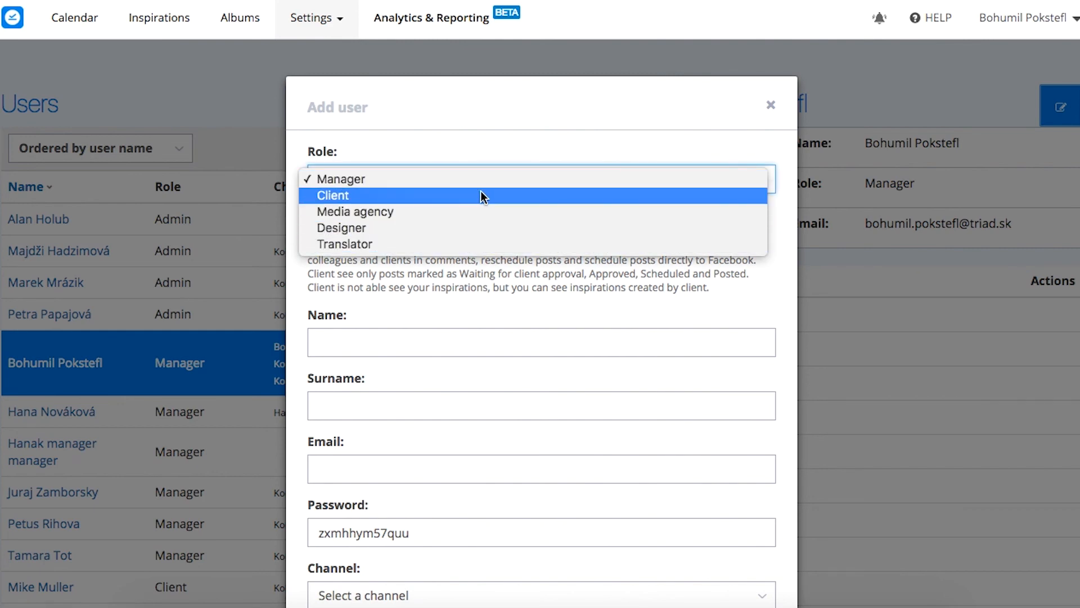